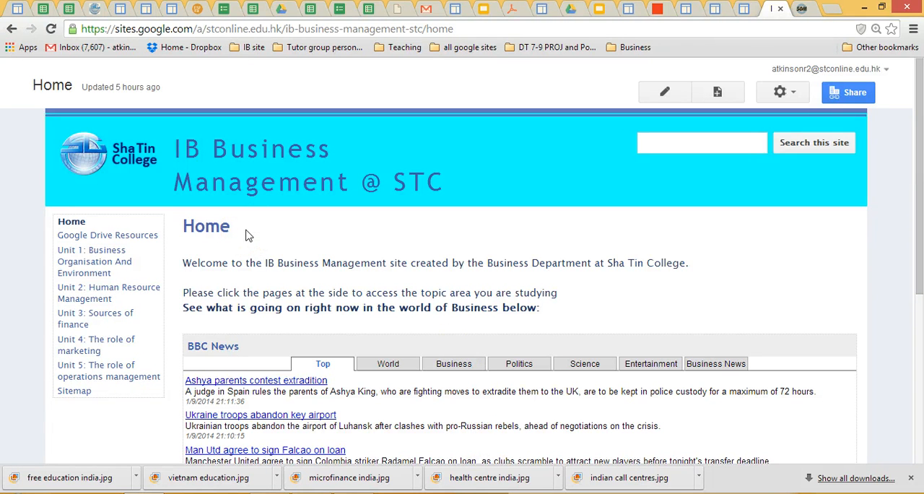
mouse_move(448, 251)
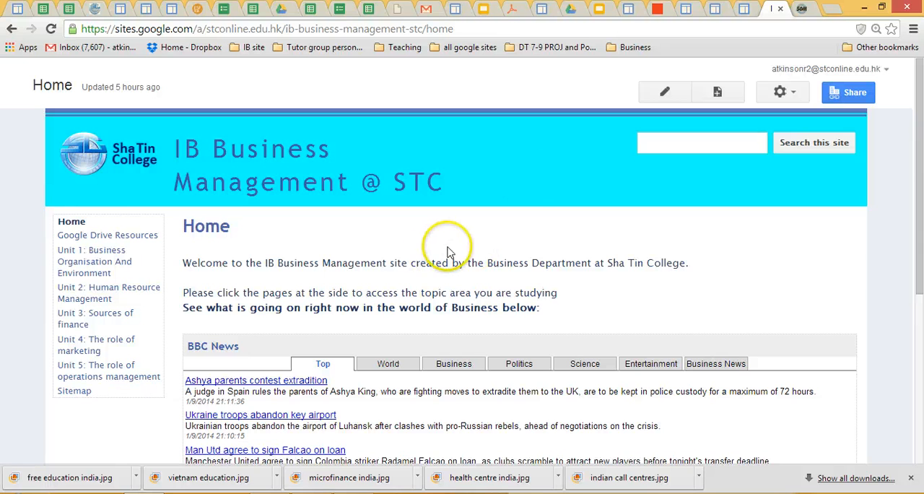
mouse_move(472, 277)
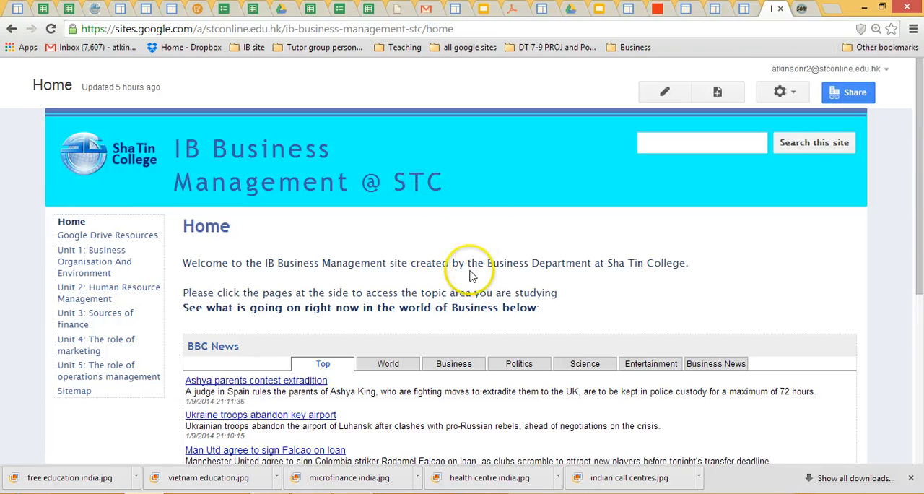
mouse_move(615, 329)
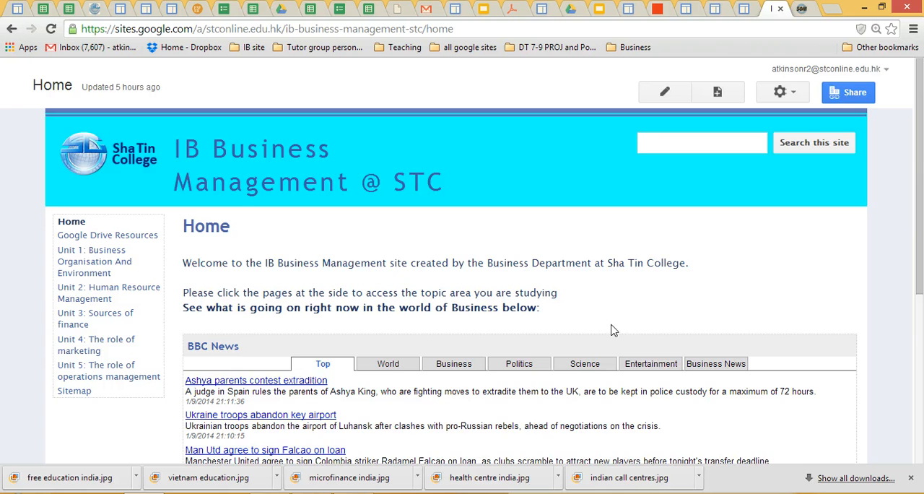
Show the Business headlines in the home page's embedded BBC News widget.
scroll(down, 3)
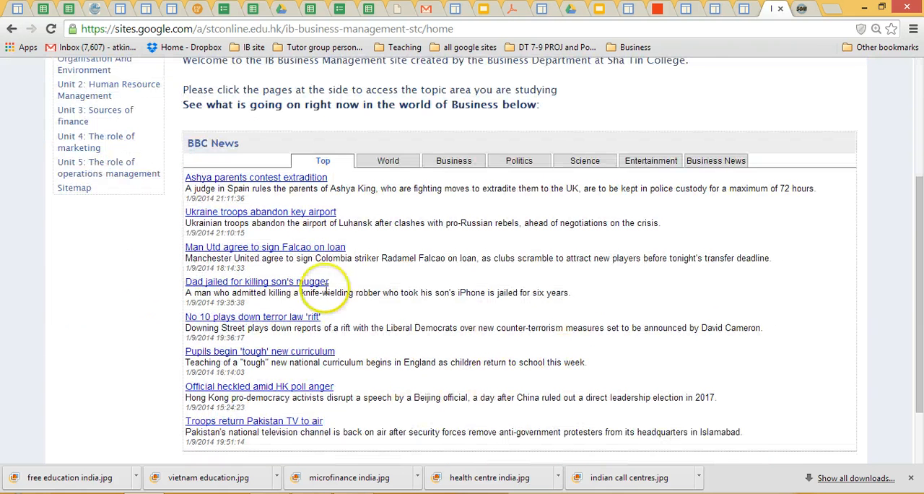
mouse_move(462, 163)
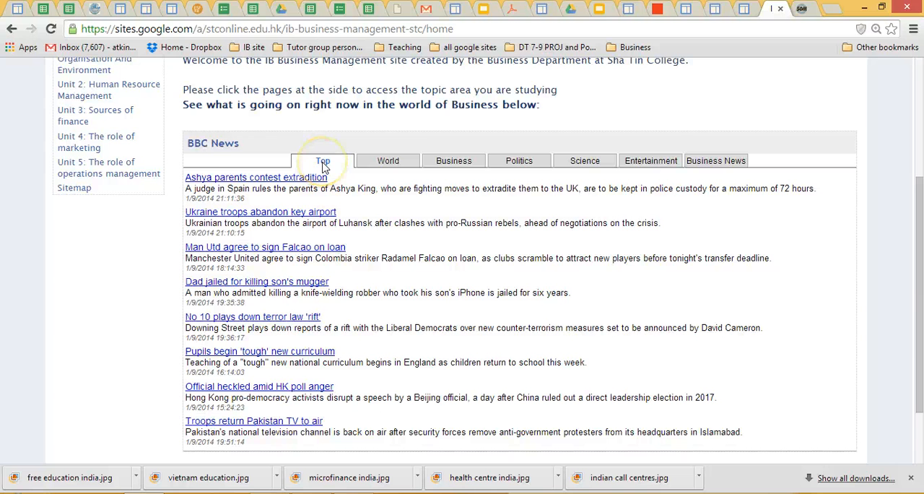
click(454, 160)
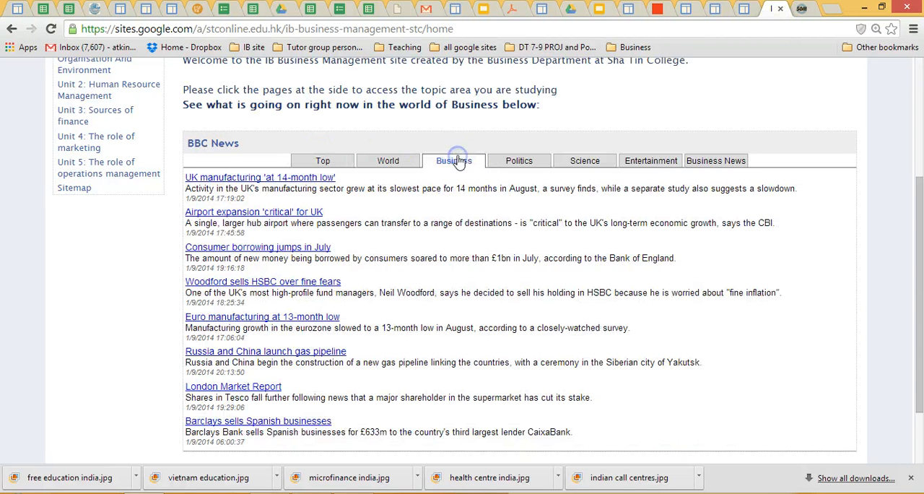
mouse_move(283, 433)
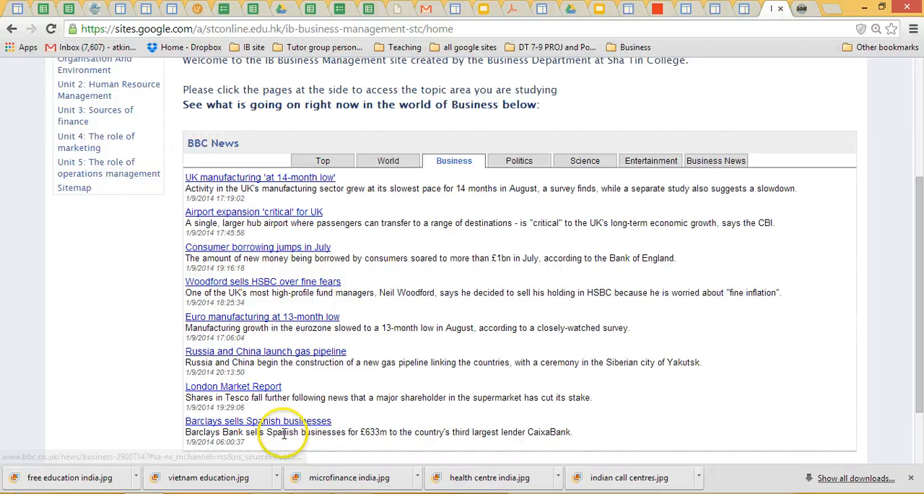
scroll(up, 3)
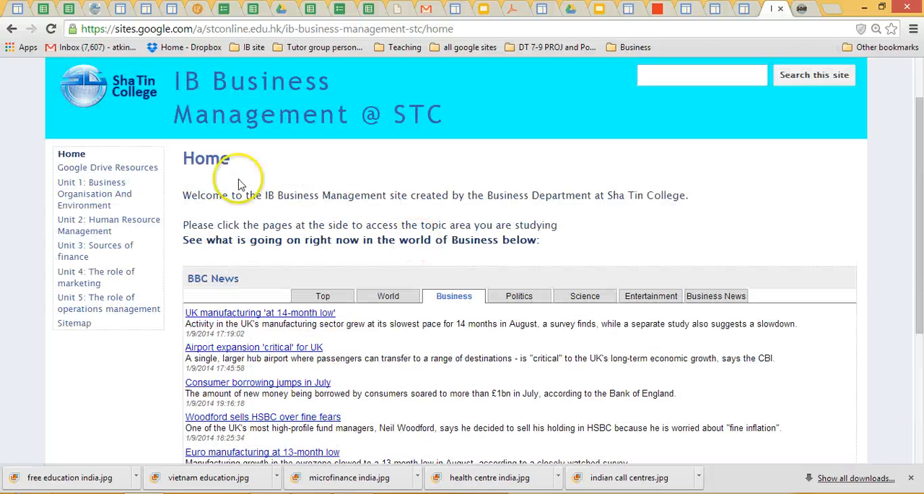
mouse_move(233, 137)
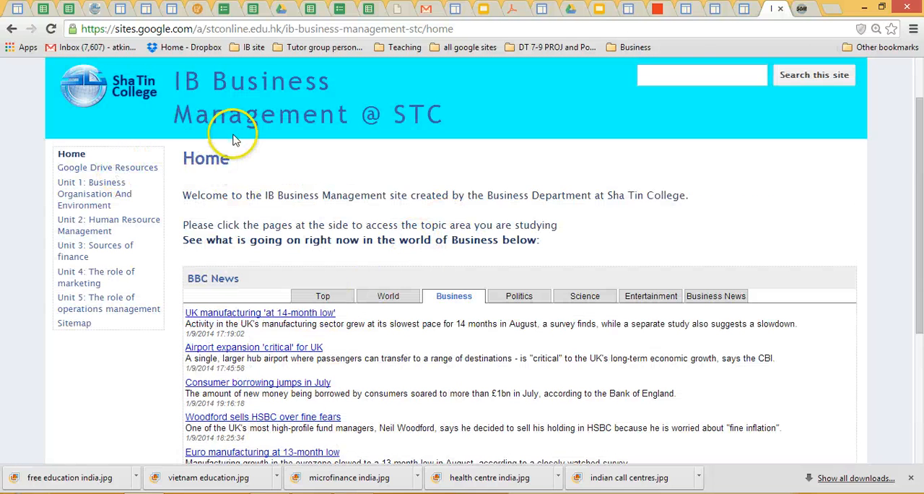
mouse_move(108, 176)
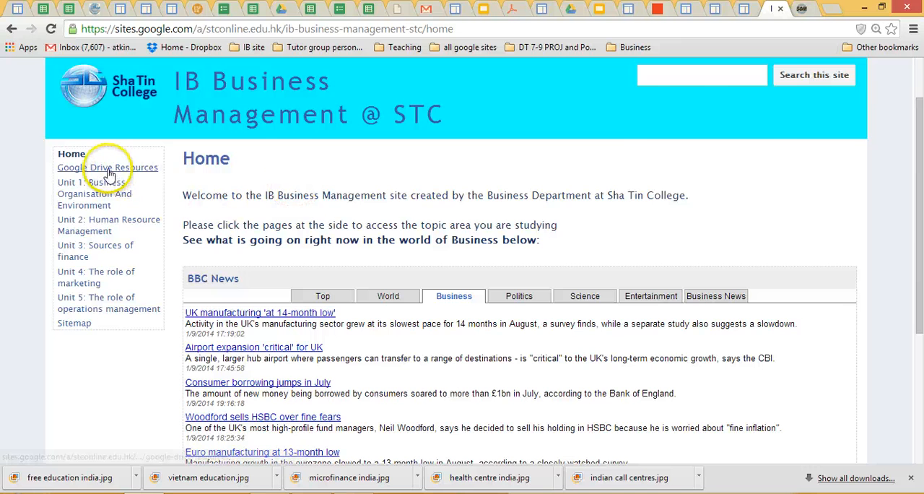
Go to the Google Drive Resources page and view the IB Business Management 2014 unit folders.
click(107, 168)
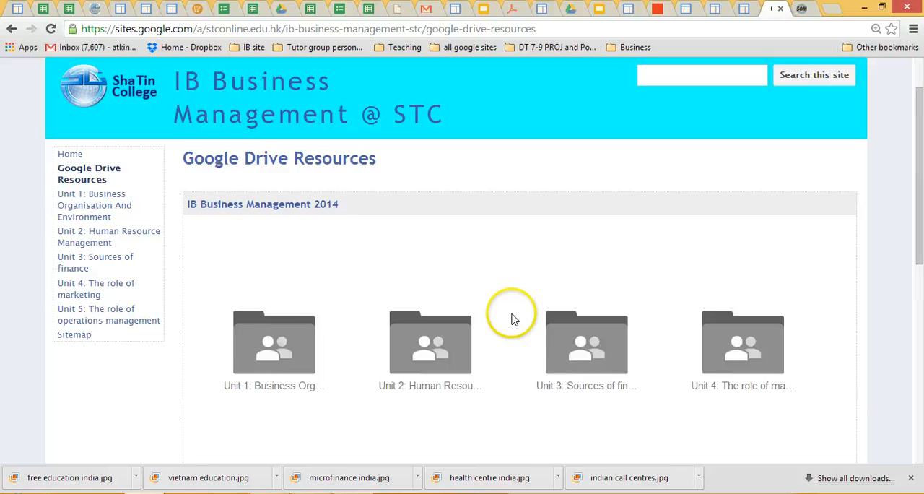
scroll(down, 3)
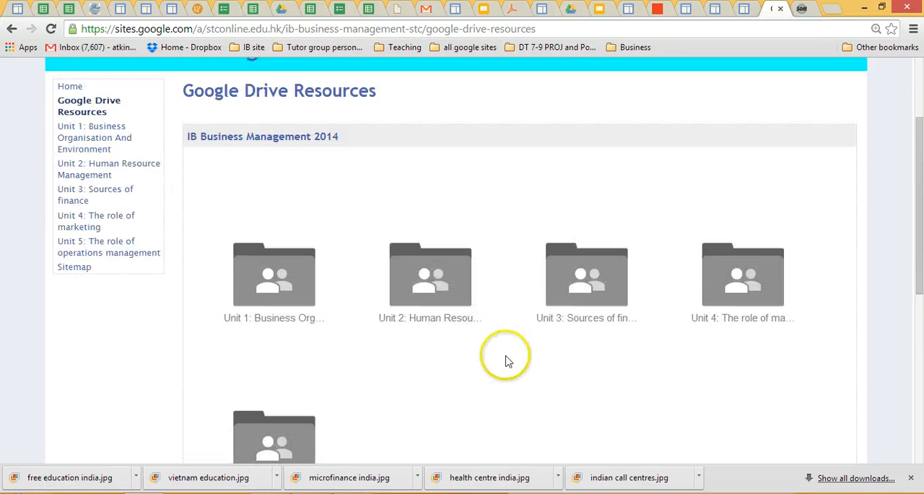
scroll(down, 3)
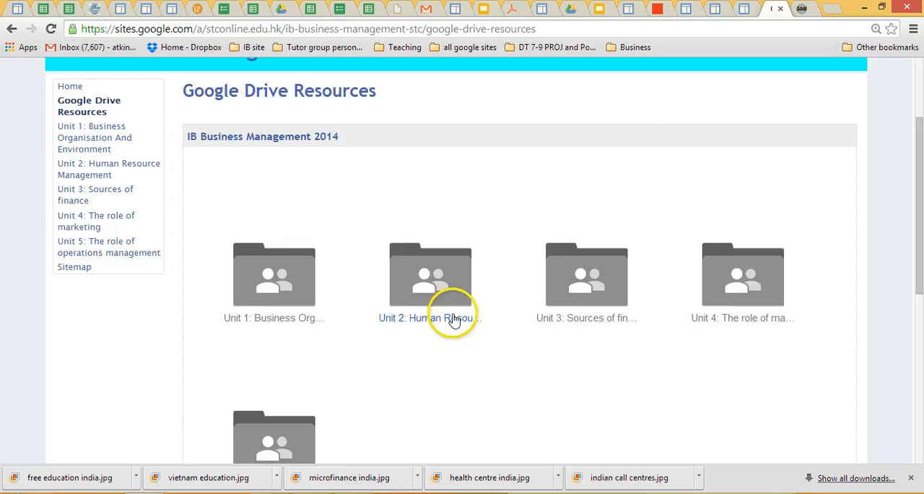
mouse_move(353, 312)
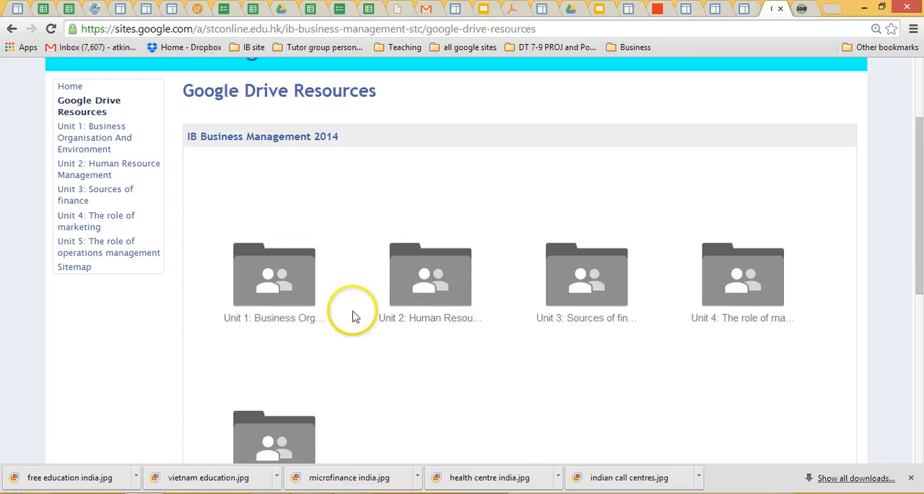
mouse_move(244, 259)
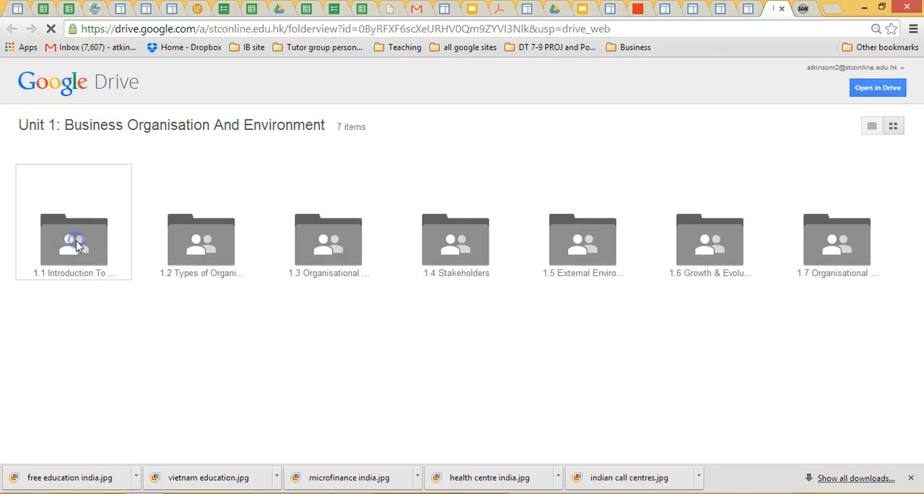
Look inside the 1.1 Introduction To Business Management folder, then return to the Unit 1 folder.
double_click(74, 240)
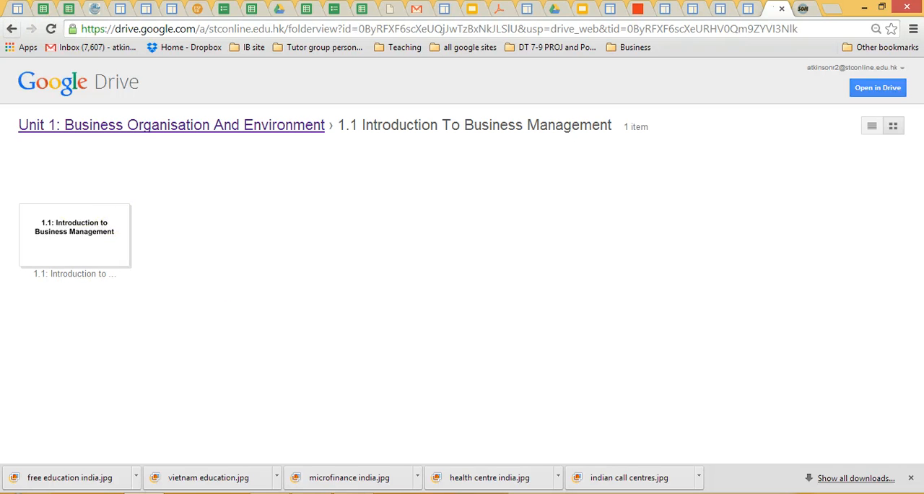
mouse_move(13, 34)
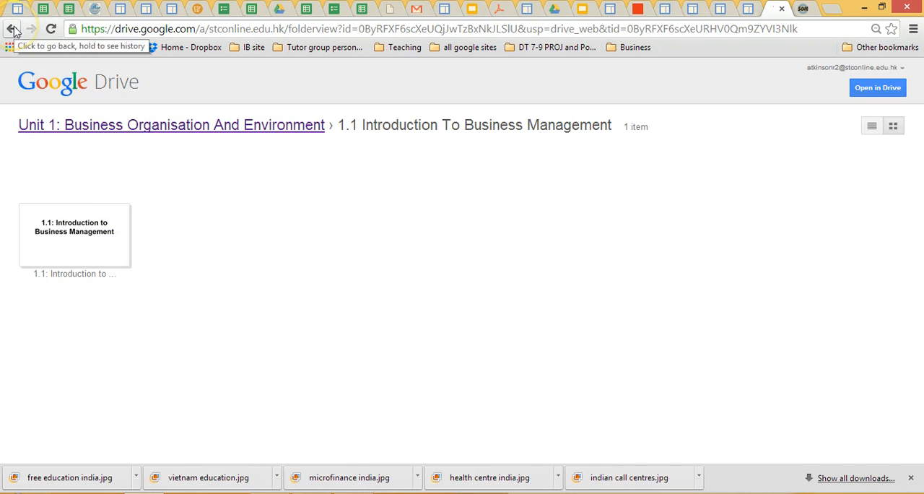
click(16, 35)
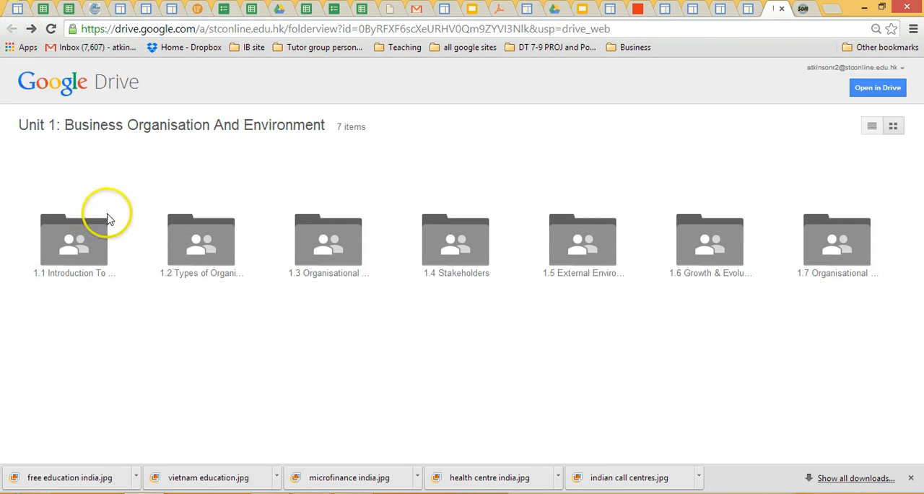
mouse_move(773, 26)
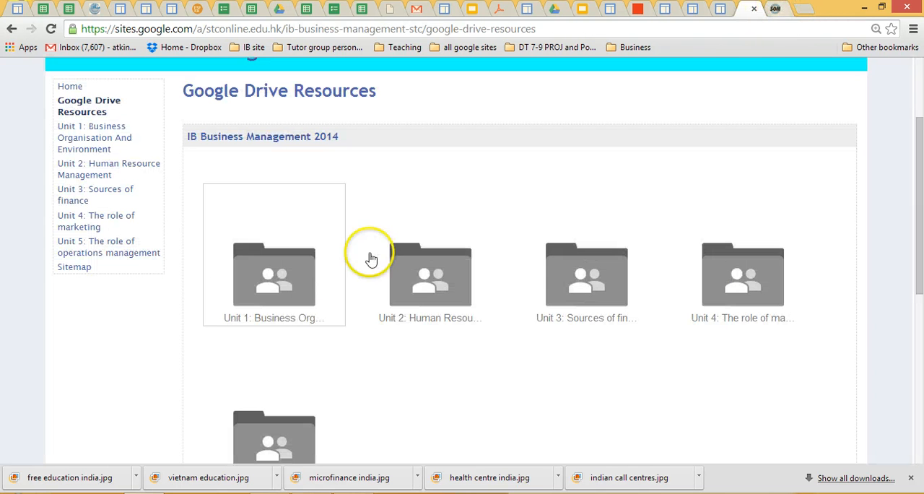
mouse_move(72, 137)
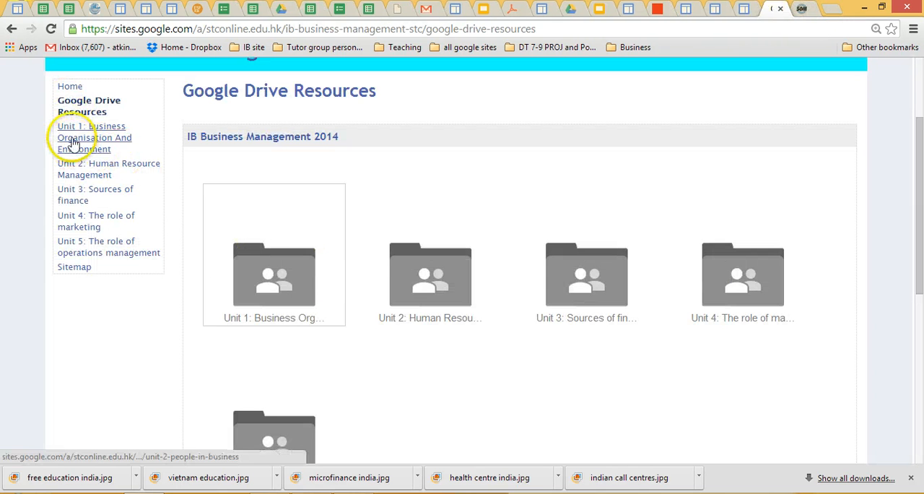
Go to the Unit 1: Business Organisation And Environment page from the sidebar.
click(90, 137)
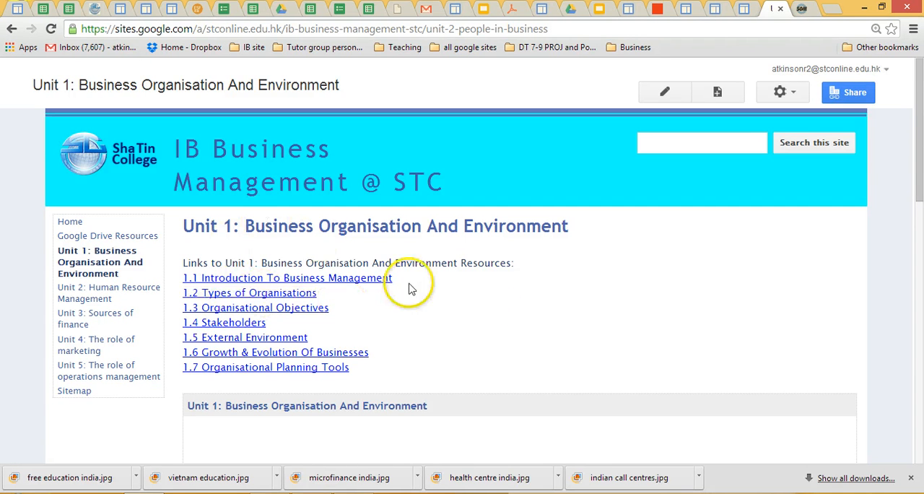
mouse_move(455, 335)
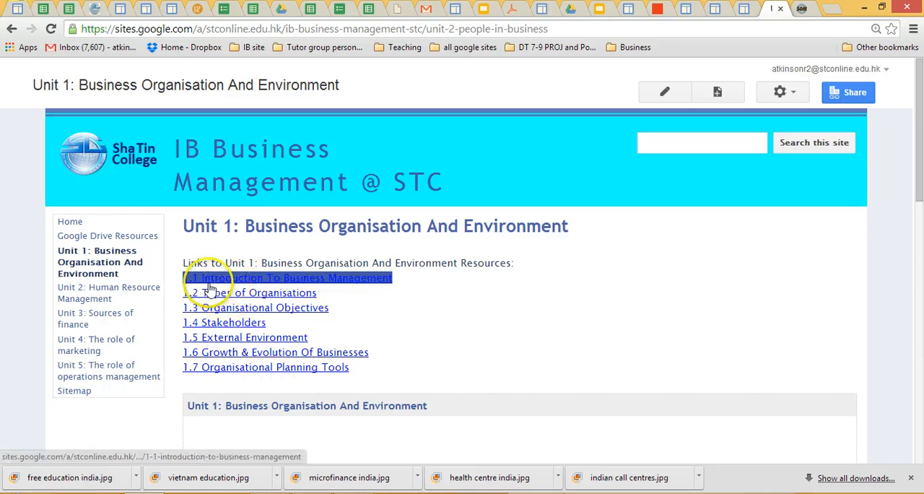
mouse_move(225, 264)
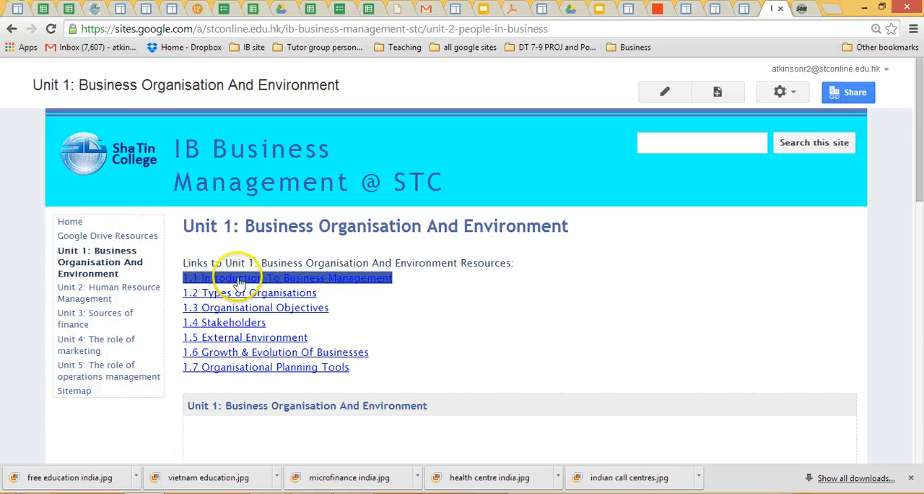
Go to the 1.1 Introduction To Business Management page and view its embedded Google Slides.
click(237, 277)
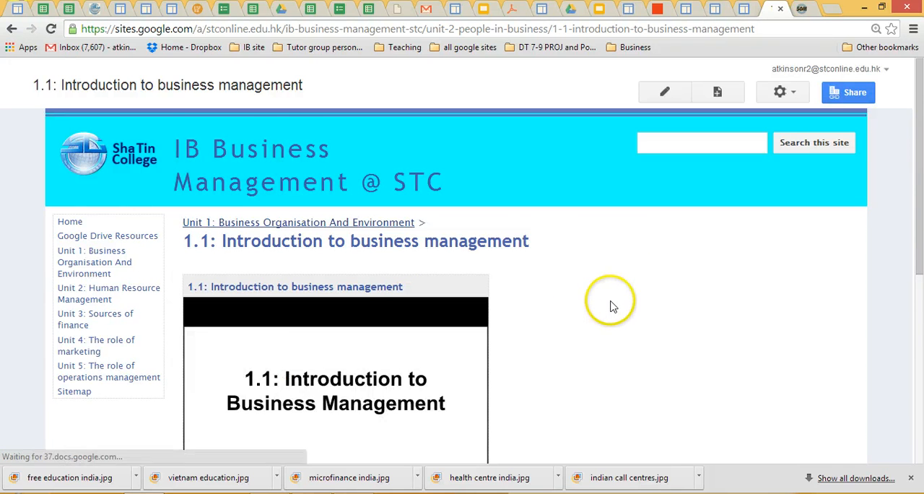
scroll(down, 3)
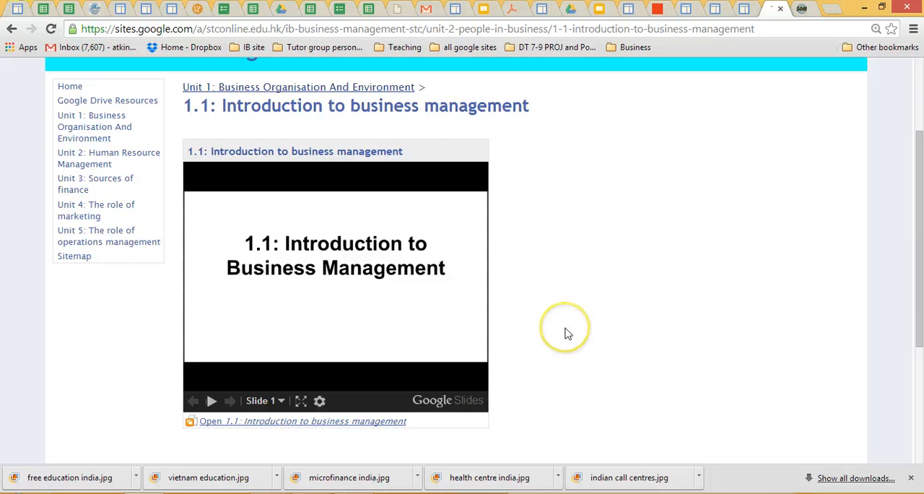
mouse_move(349, 392)
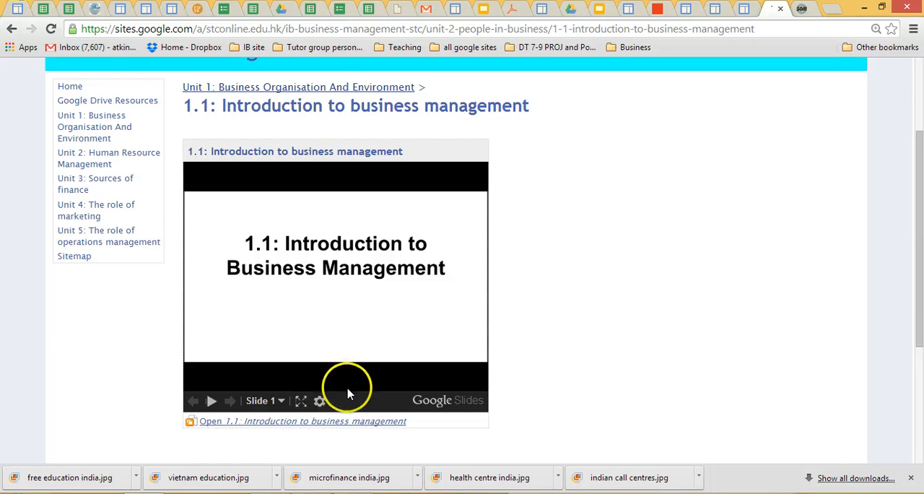
mouse_move(343, 384)
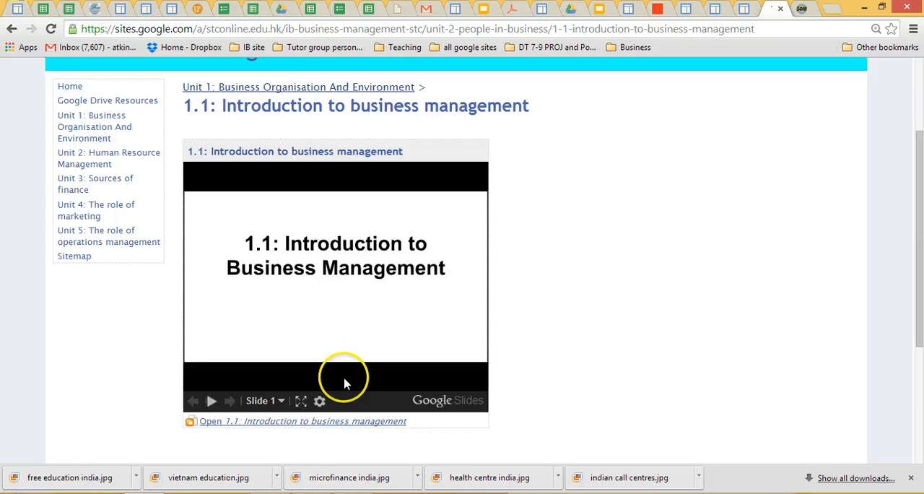
mouse_move(315, 433)
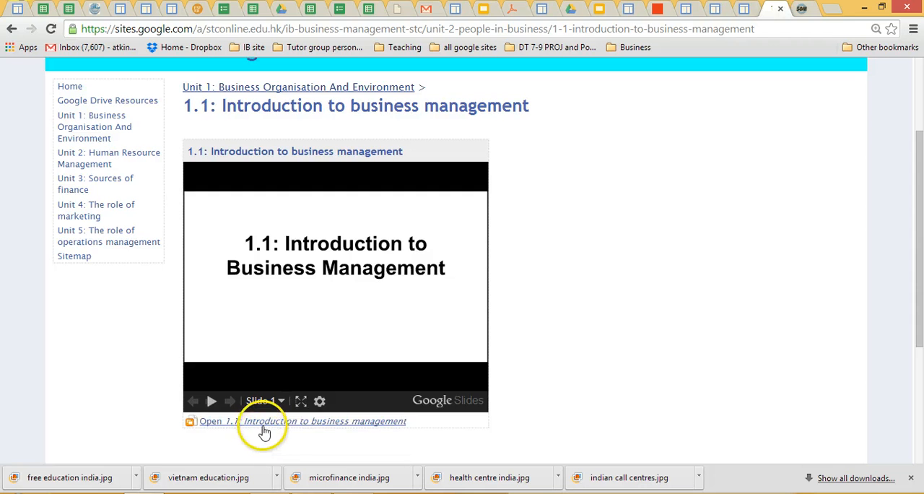
mouse_move(565, 297)
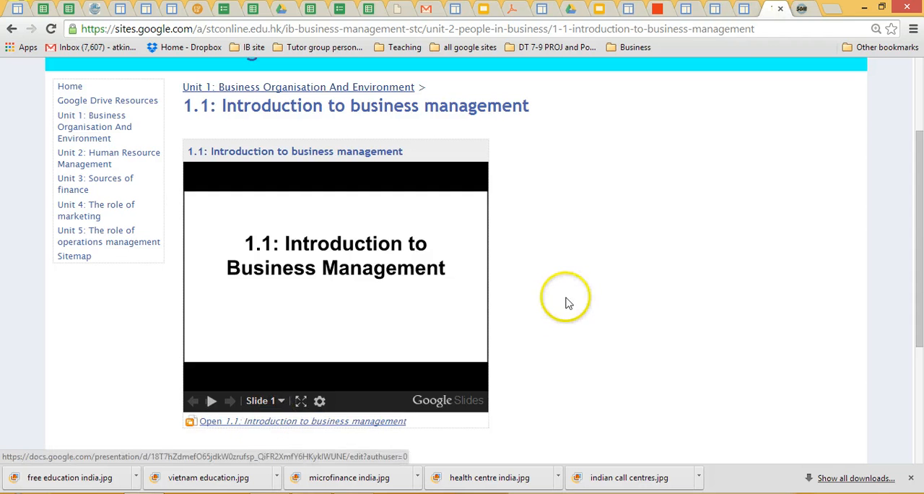
Upload cd in case.jpg as an attachment in the 1.1 page's file list.
scroll(down, 3)
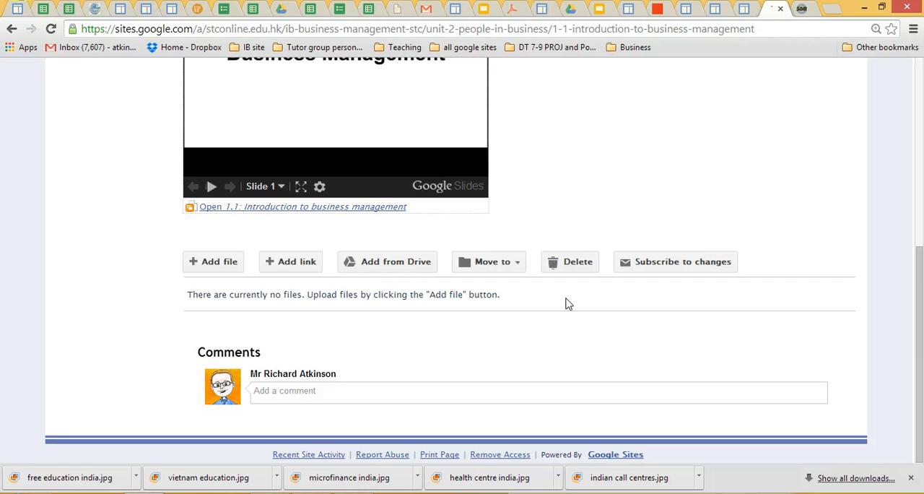
mouse_move(519, 266)
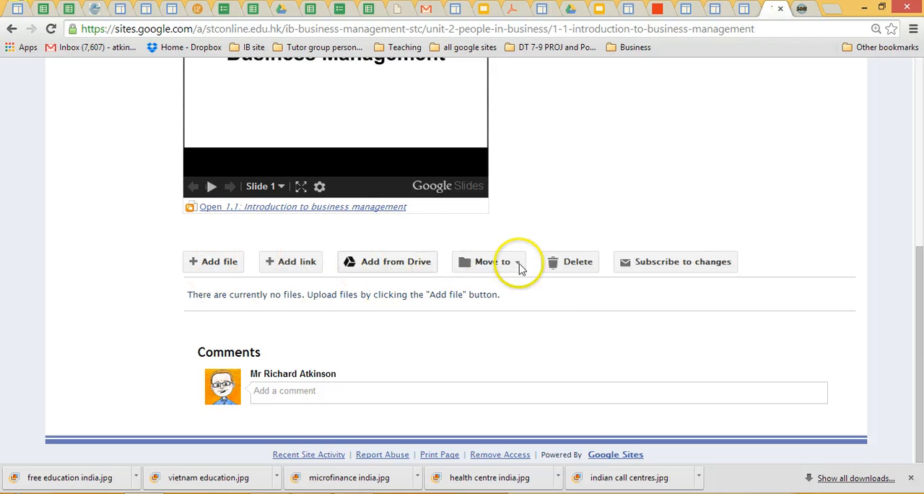
mouse_move(225, 272)
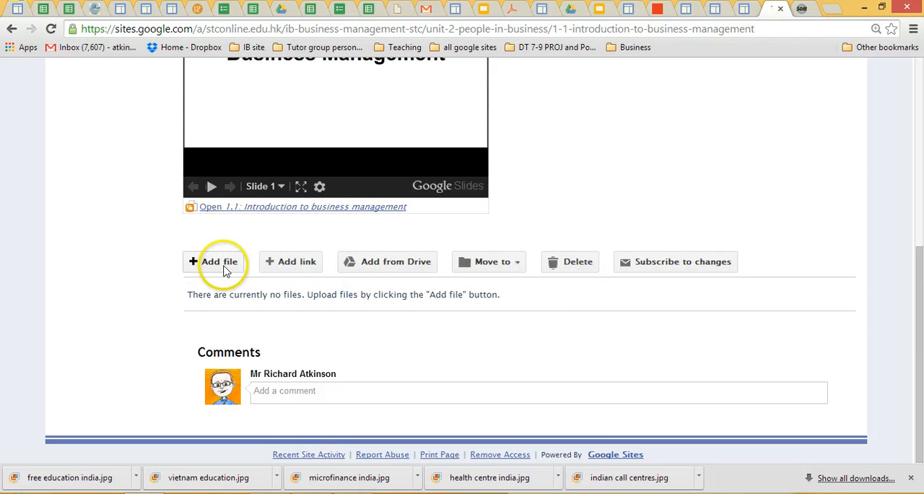
click(219, 262)
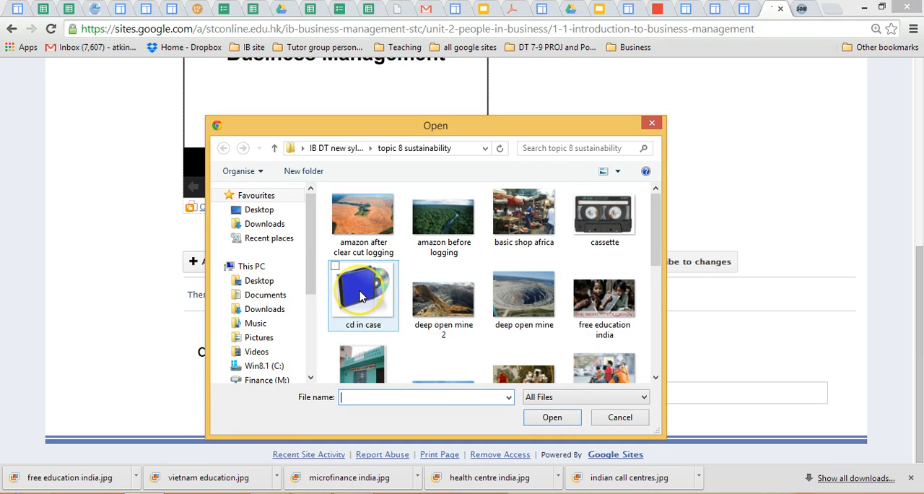
click(363, 292)
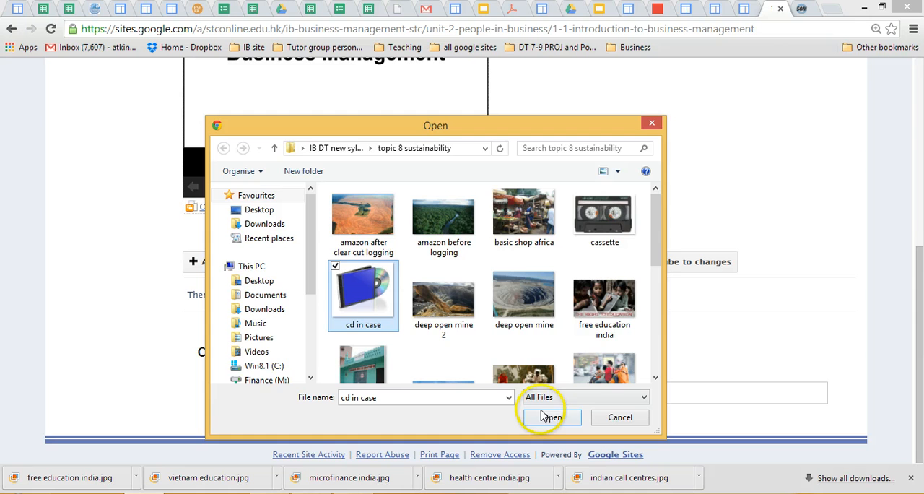
click(551, 416)
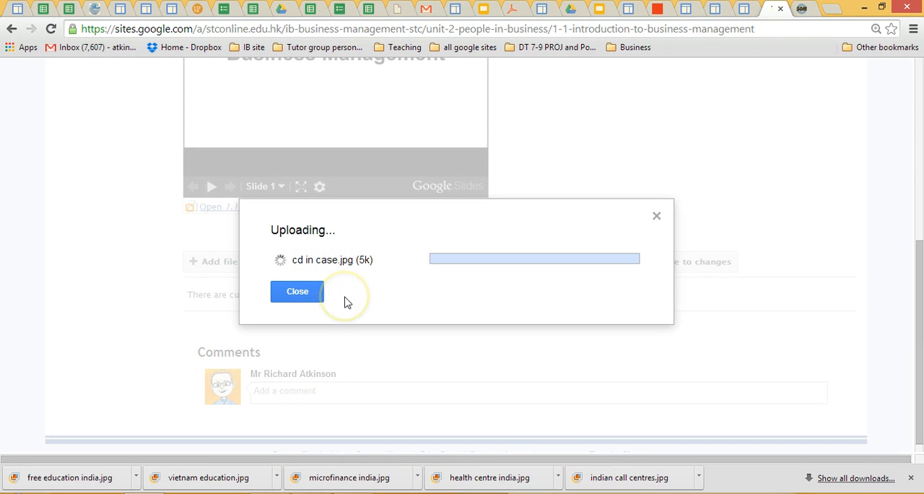
click(297, 292)
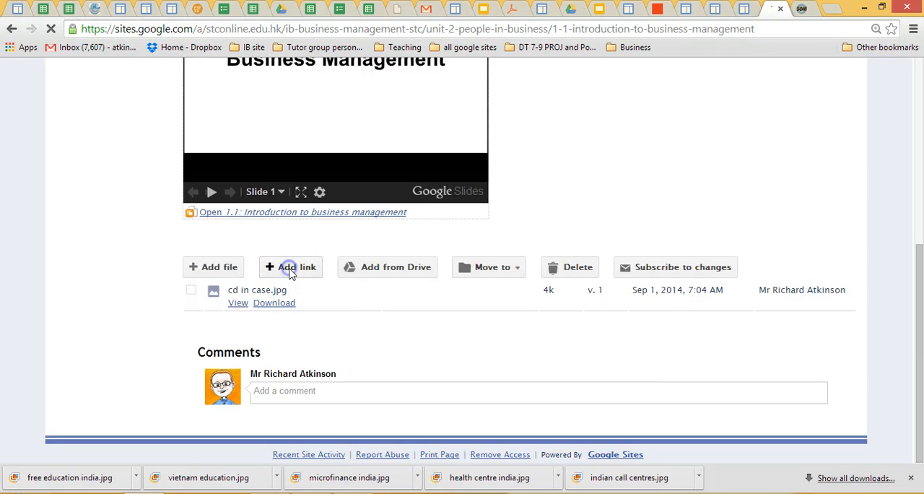
Bring up the Add Link form for the files, then a fresh Chrome tab.
click(289, 267)
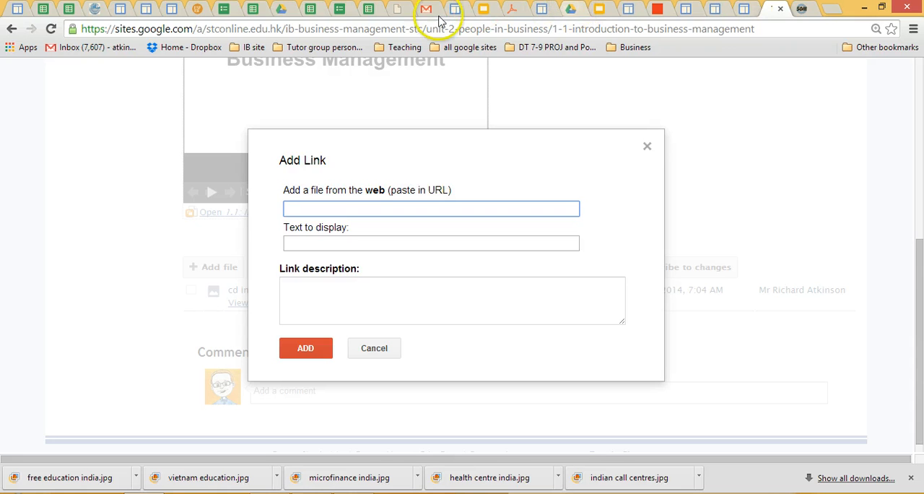
mouse_move(709, 11)
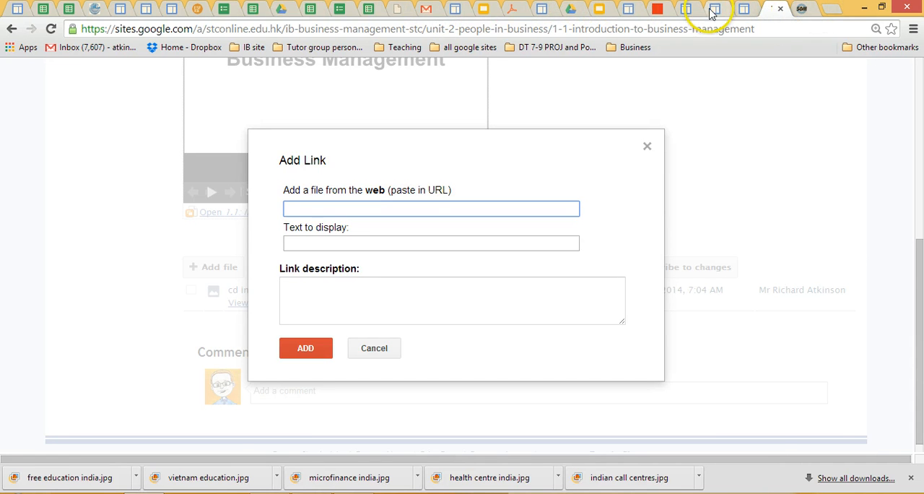
click(729, 9)
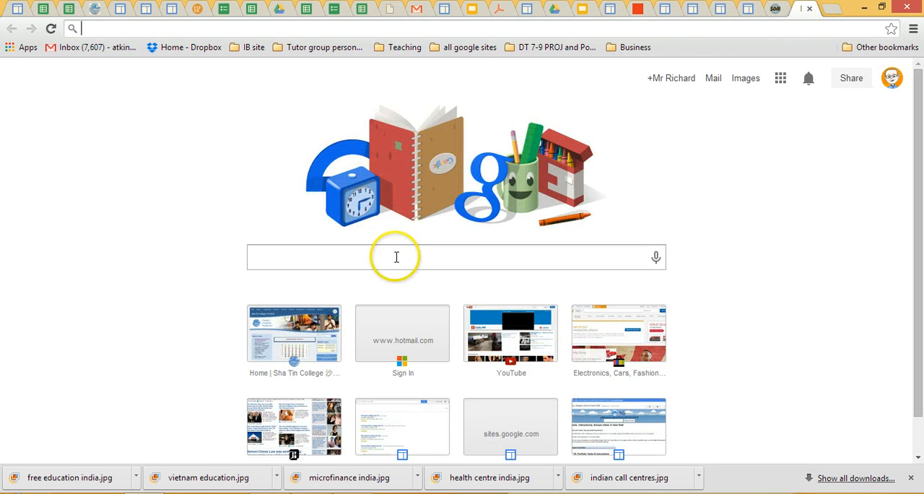
Search Google for 'ftse', reach the FTSE homepage, and return to the Sites link form.
text(ft)
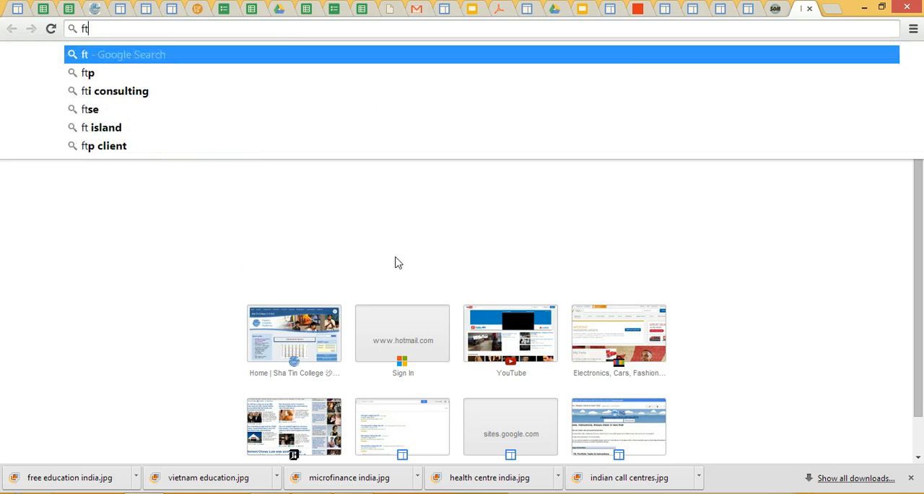
click(89, 110)
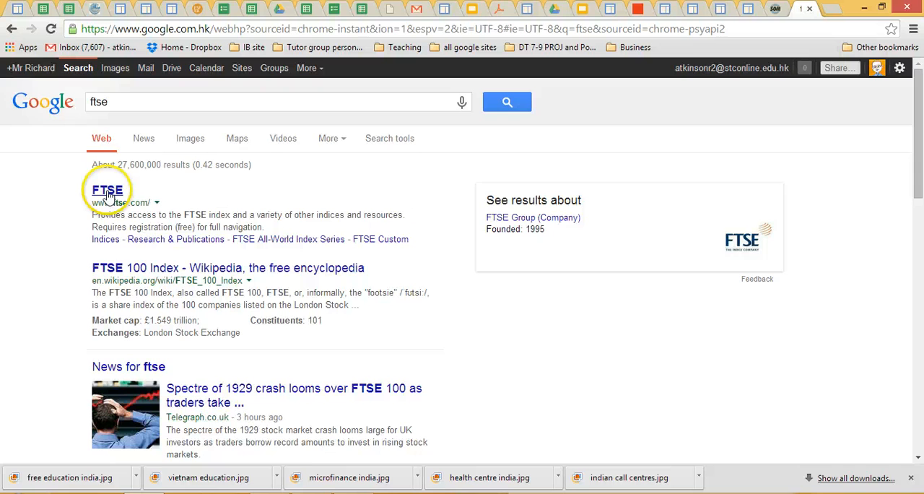
click(113, 191)
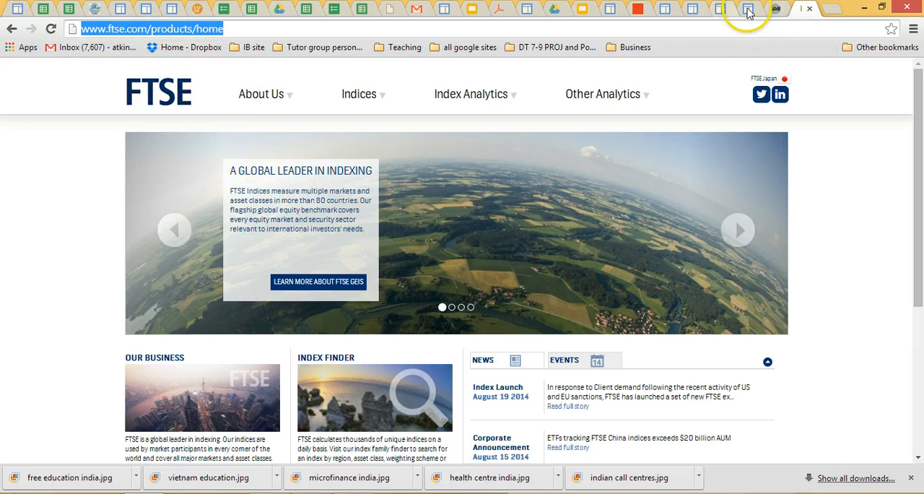
click(739, 11)
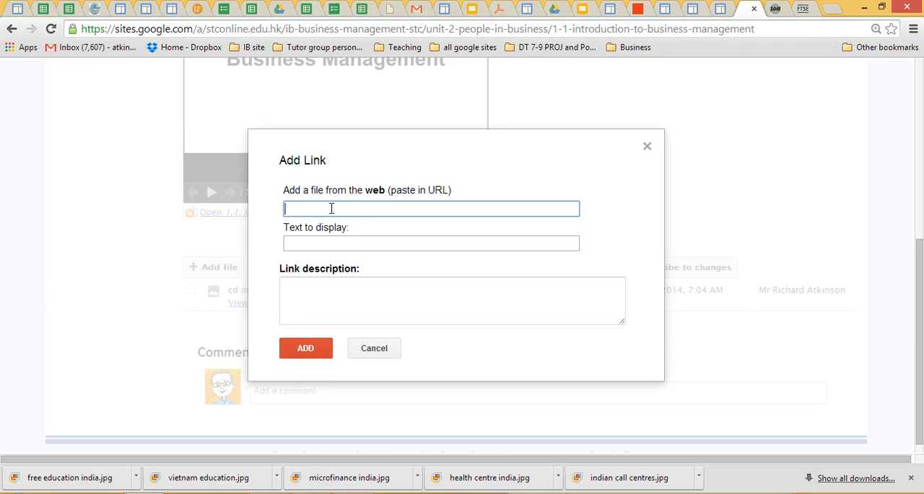
text(http://www.ftse.com/products/home)
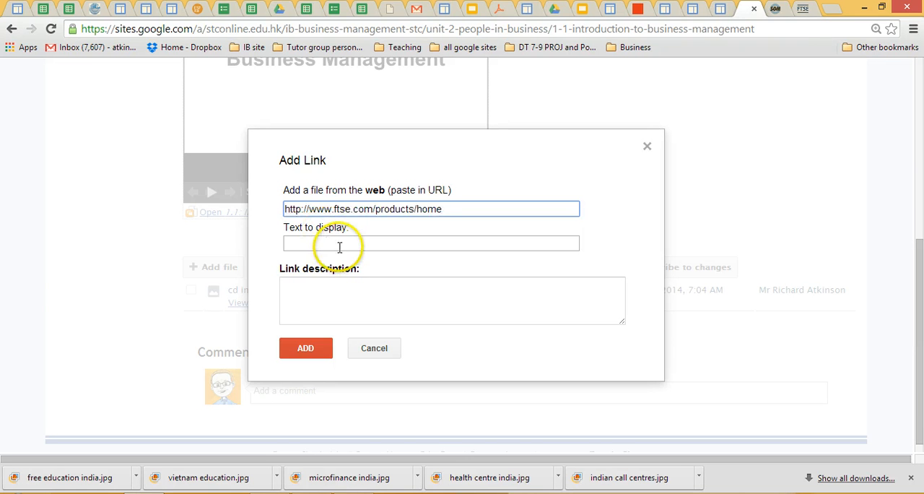
text(Link to)
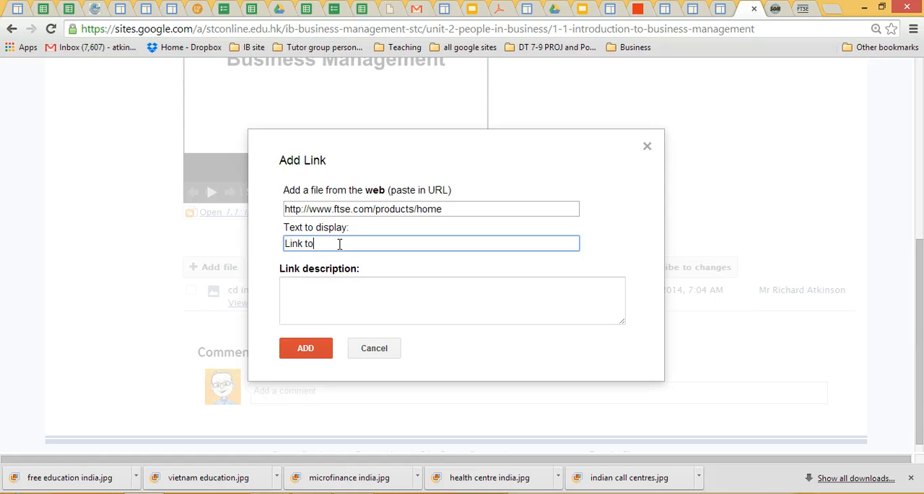
text(FTSE)
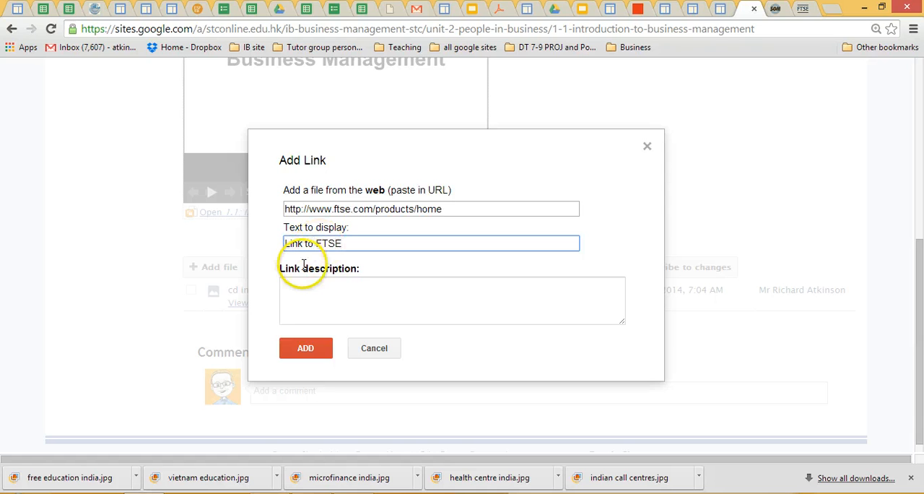
text(Use this for up to date)
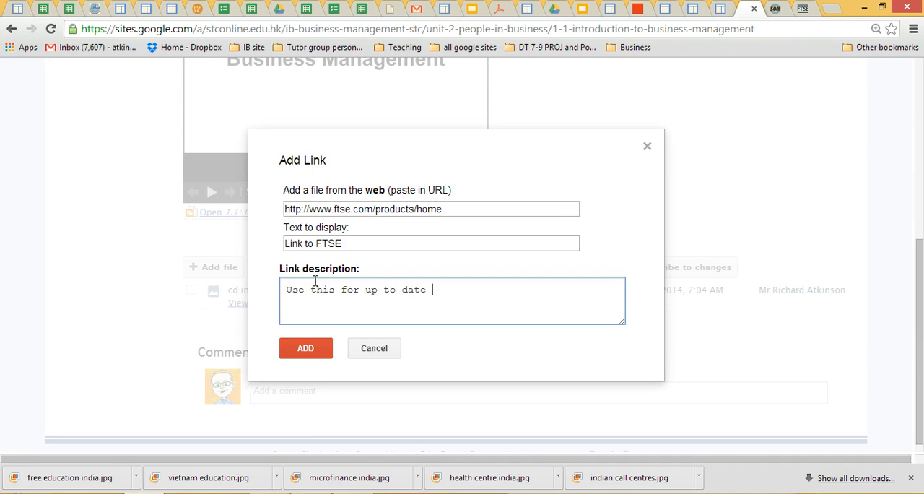
text(business info!)
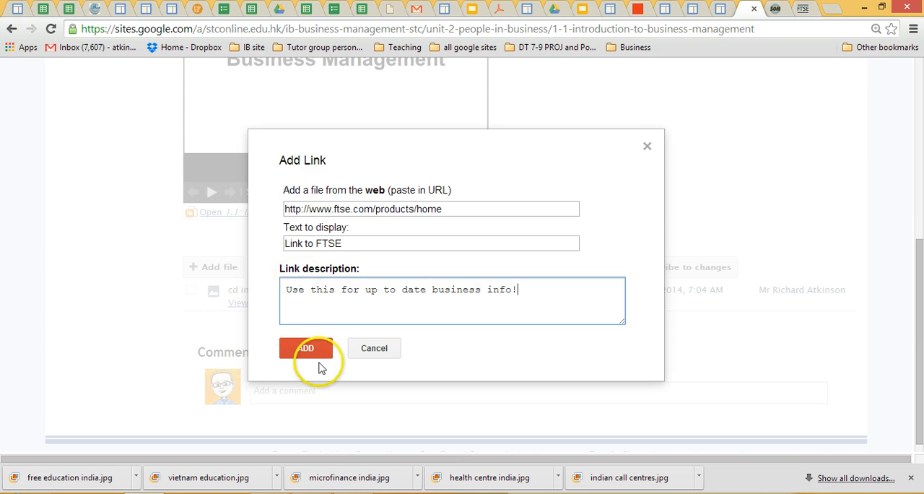
click(306, 346)
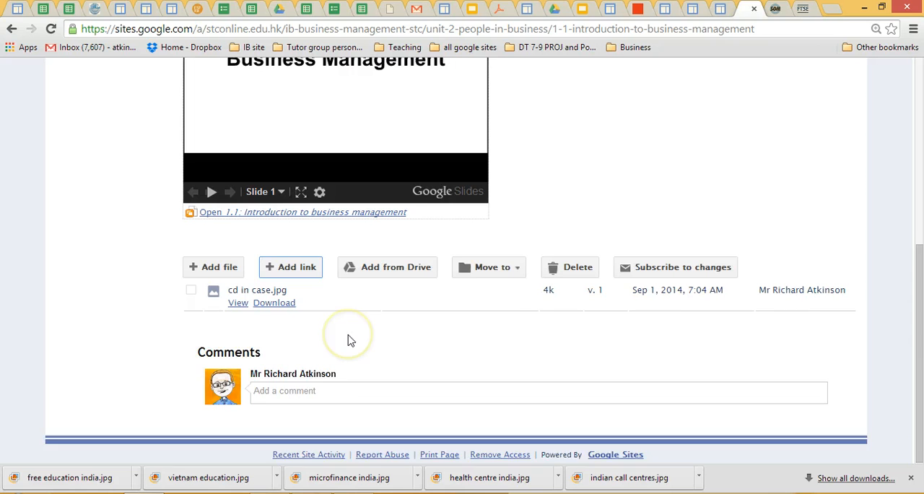
Check the Link to FTSE entry's description in the file cabinet without changing it.
click(290, 267)
text(Use this for up to date business info!)
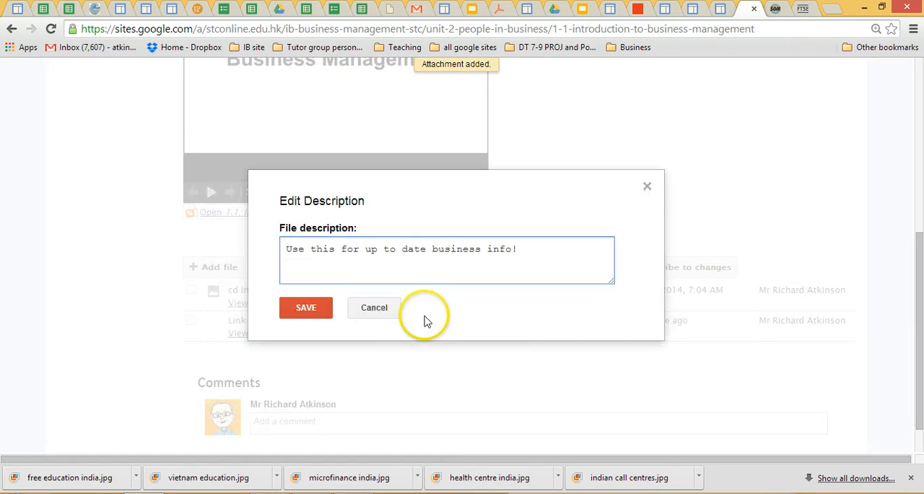
click(306, 308)
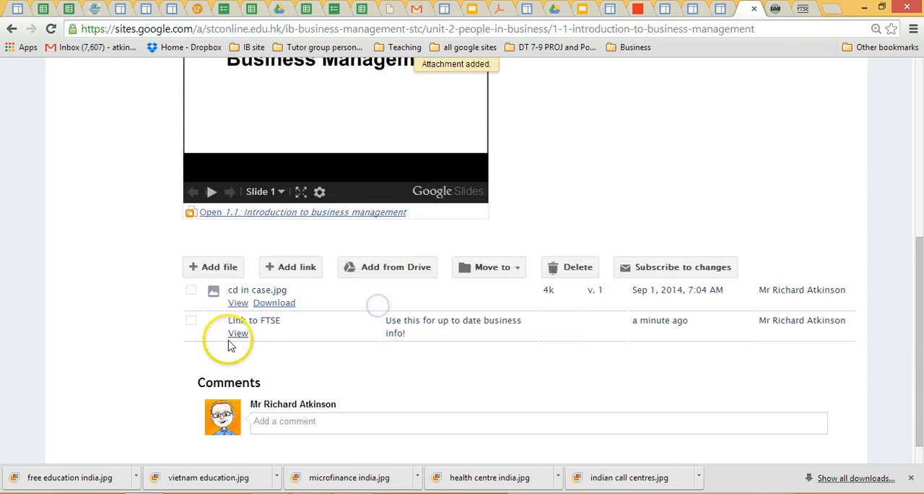
click(238, 332)
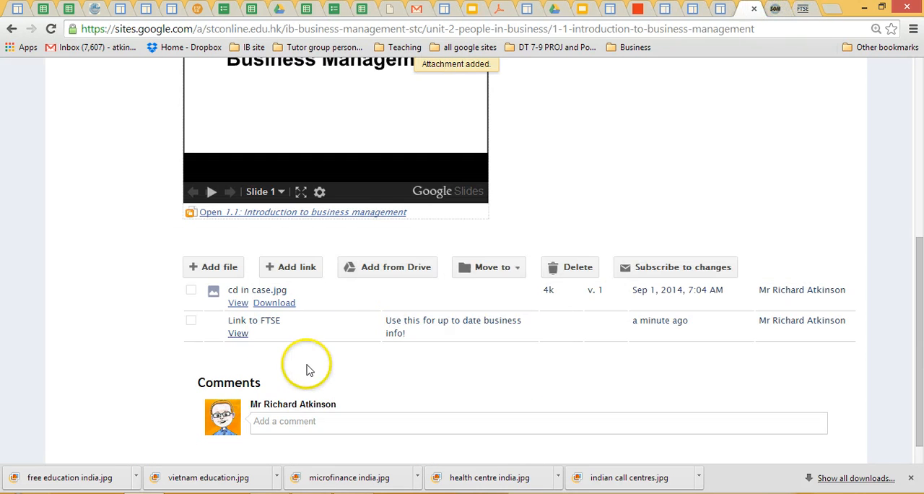
mouse_move(307, 308)
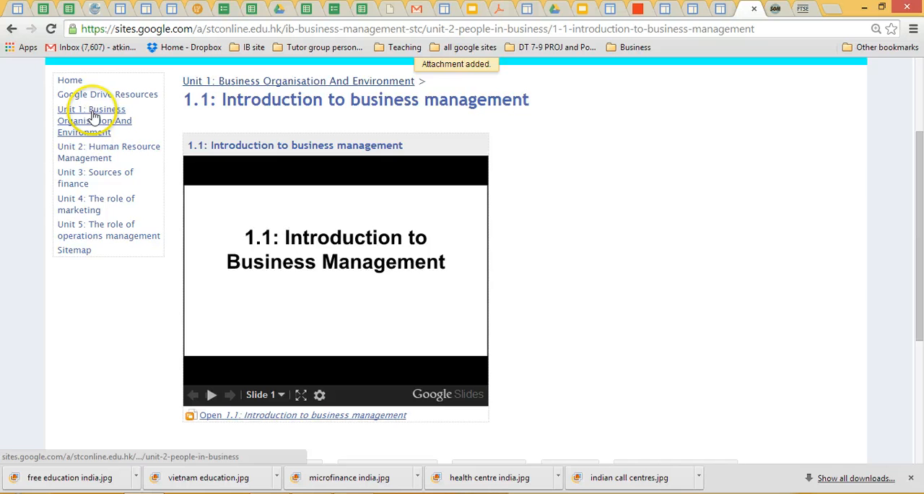
Visit a unit overview and the empty 2.1 HRM page, then land back on Home.
click(93, 110)
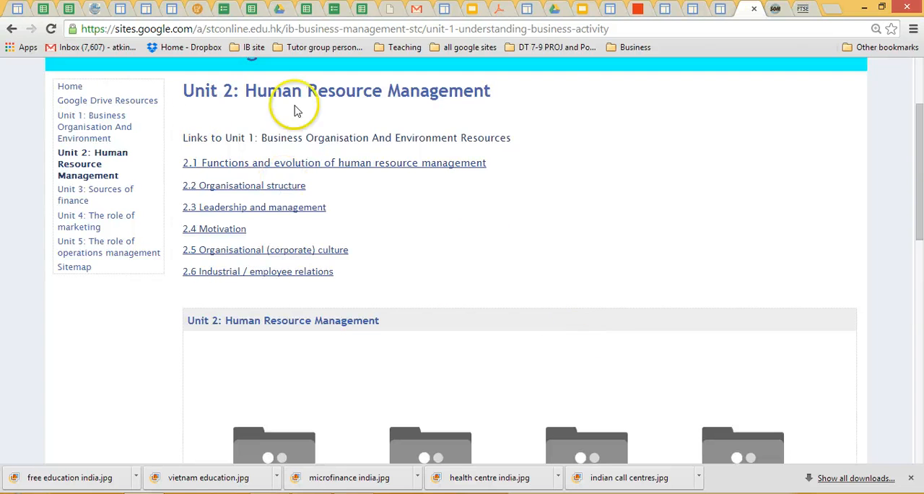
mouse_move(614, 344)
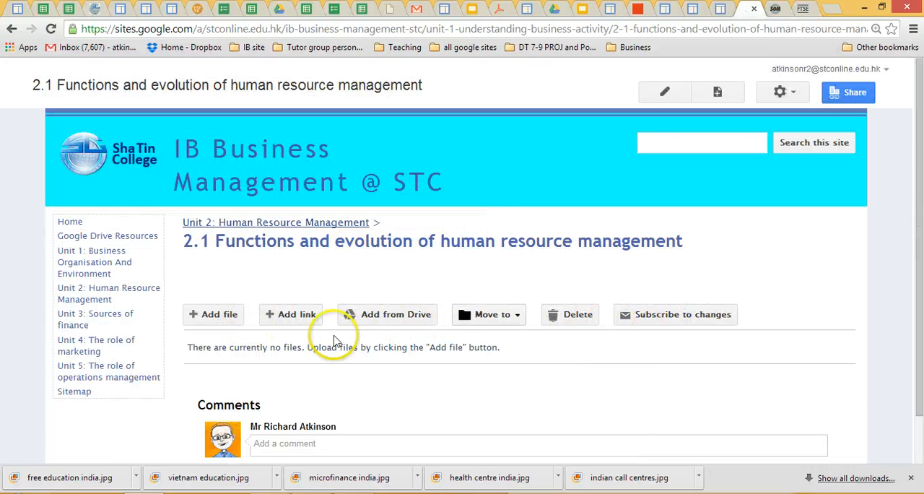
mouse_move(217, 366)
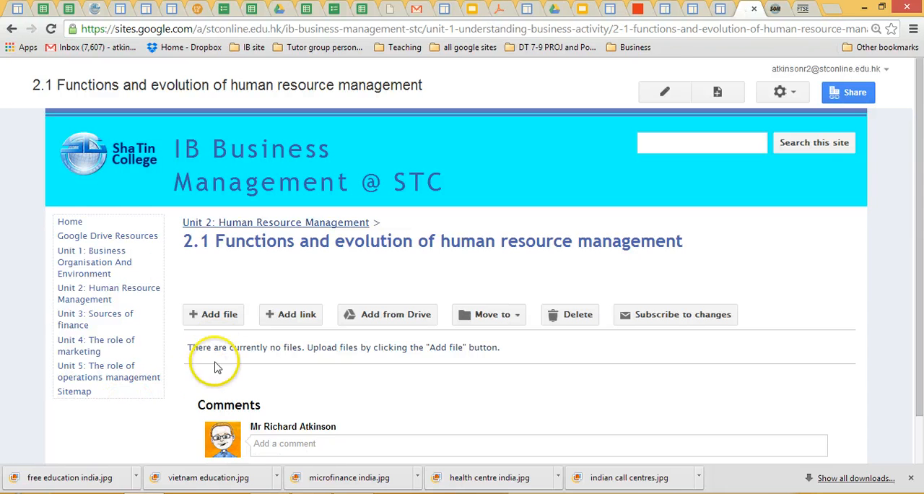
click(69, 221)
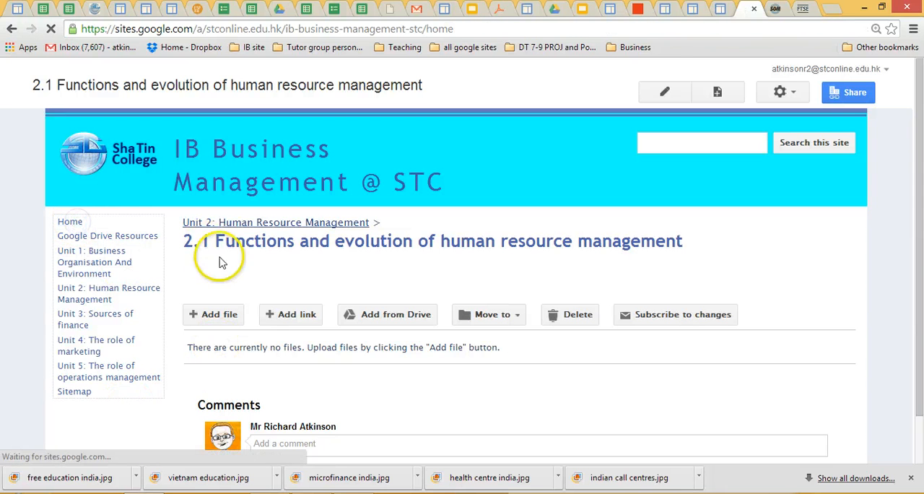
click(71, 220)
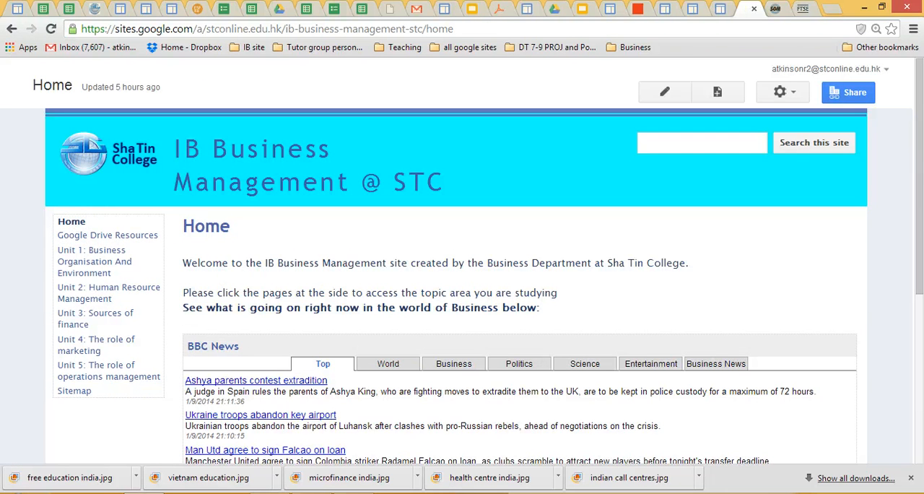